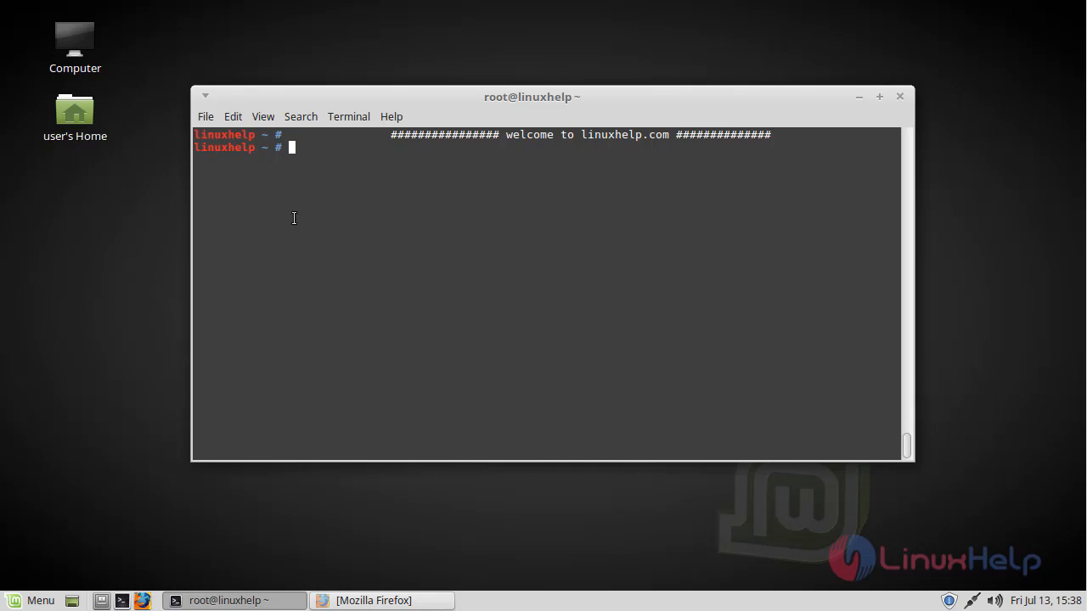
pyautogui.moveTo(335, 231)
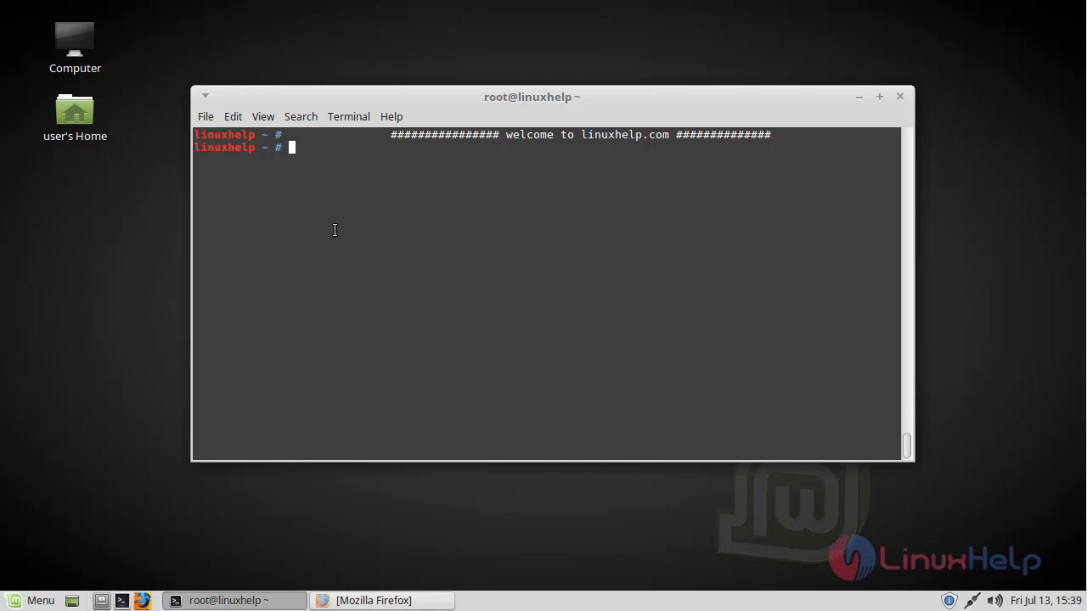
pyautogui.moveTo(336, 231)
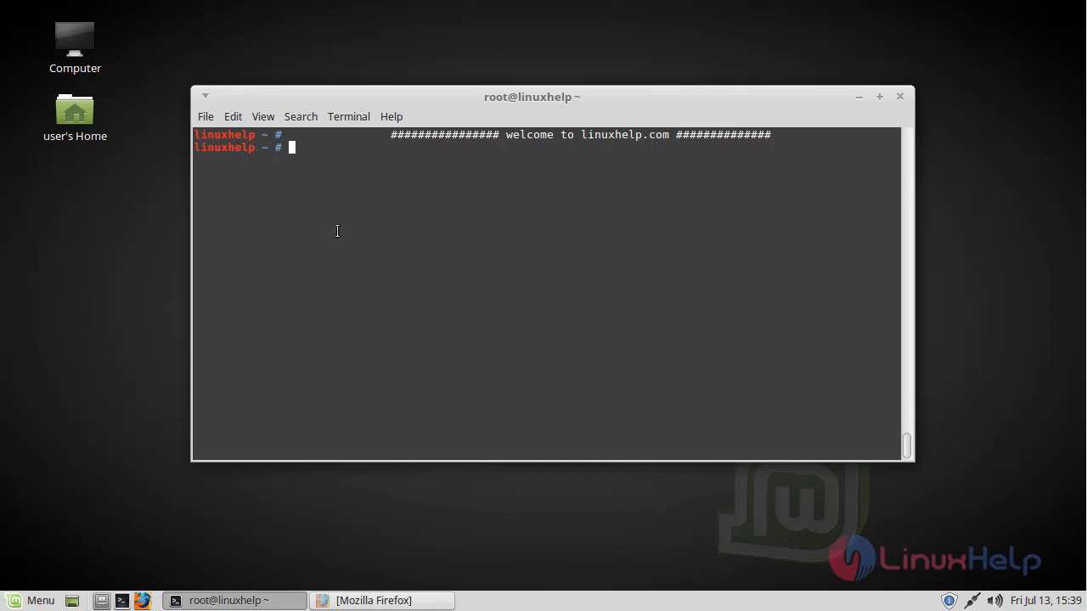
# - Save the 64-bit Ubuntu 16.04 package uex_16.1.0.22_amd64.deb from the UltraEdit download page
pyautogui.click(374, 599)
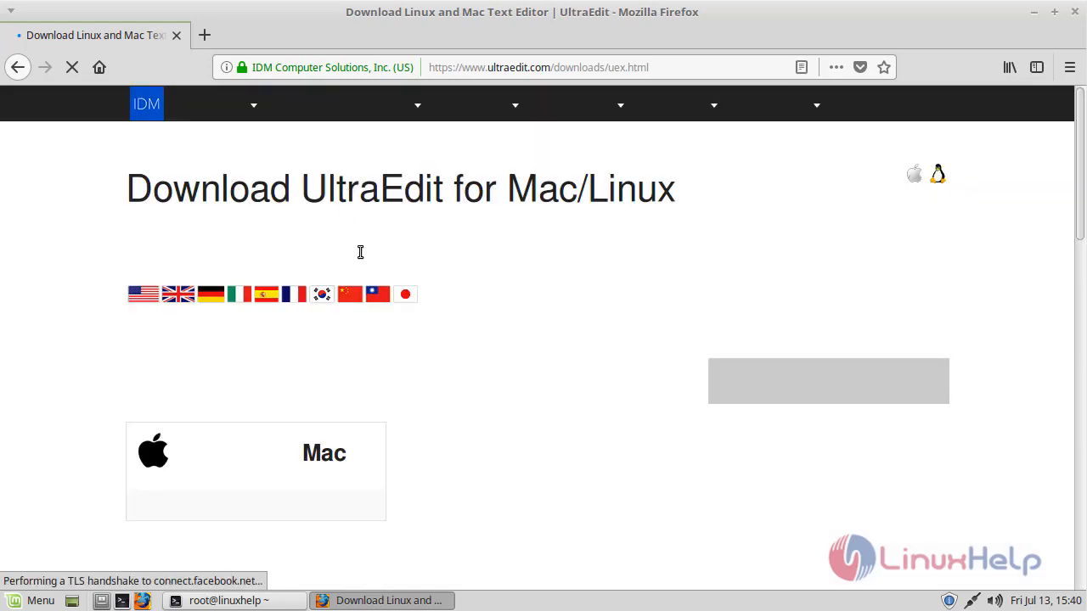
pyautogui.scroll(-3)
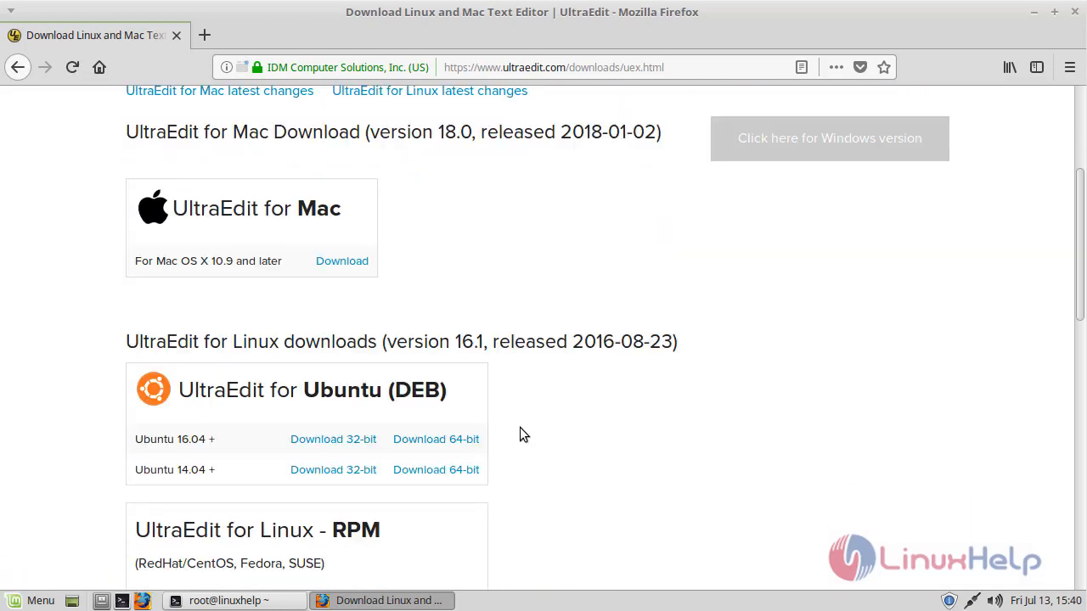
pyautogui.moveTo(462, 452)
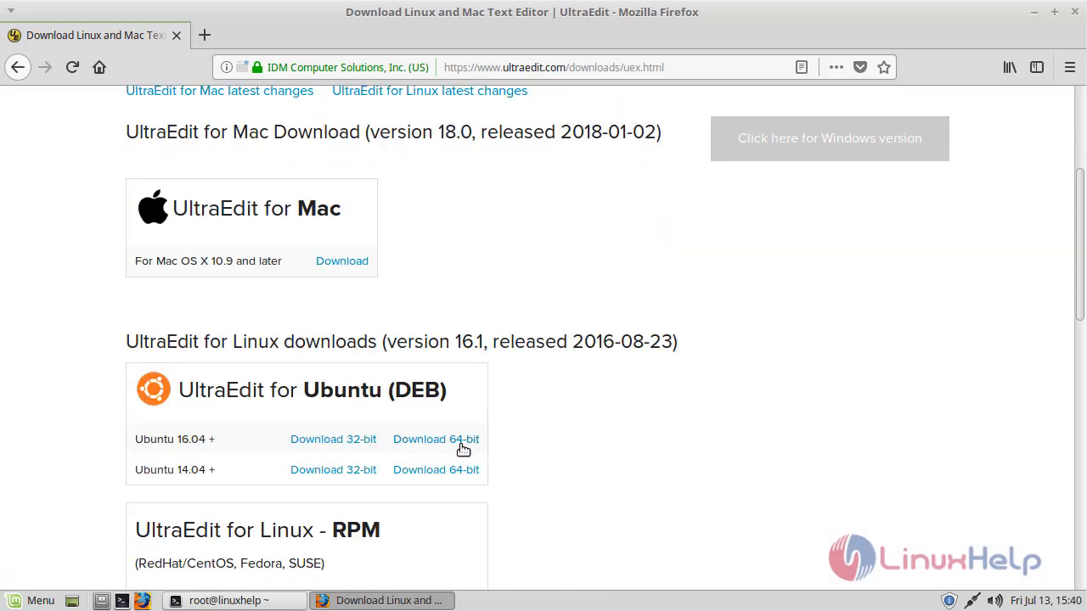
pyautogui.click(434, 438)
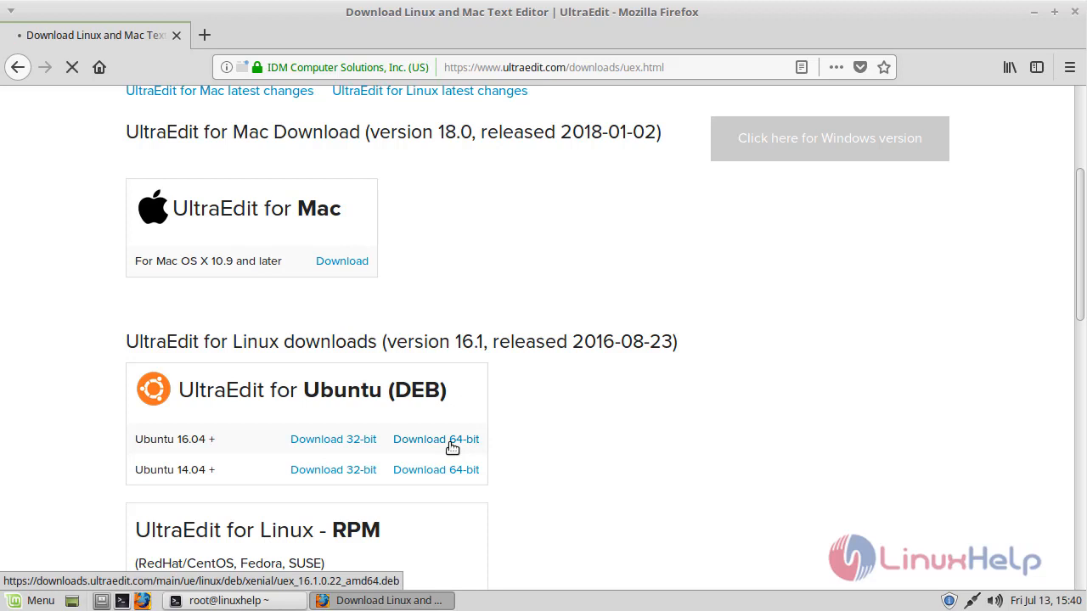
pyautogui.click(435, 438)
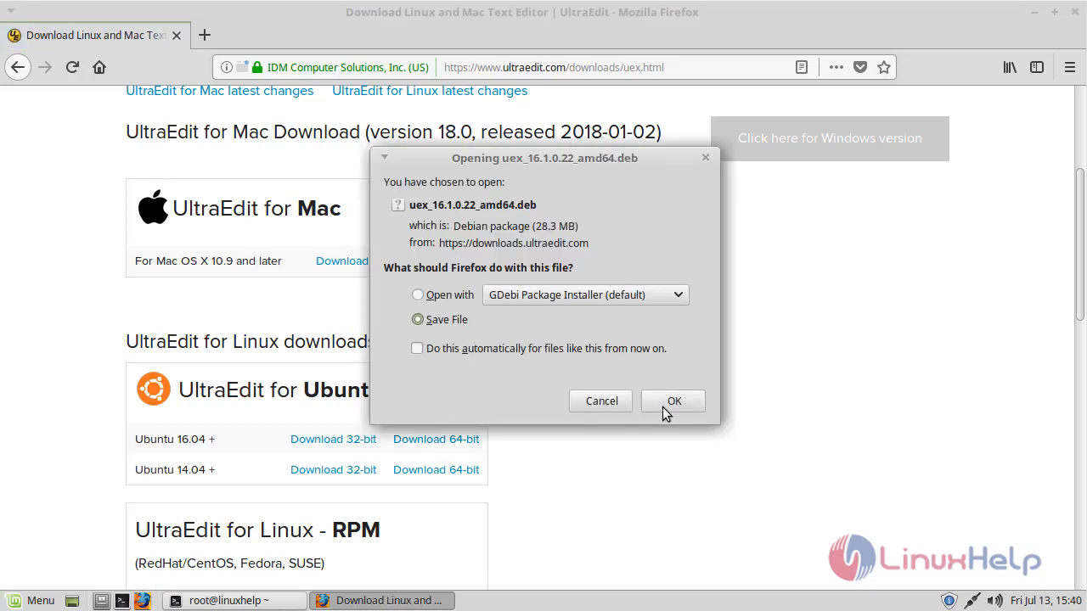
pyautogui.click(673, 400)
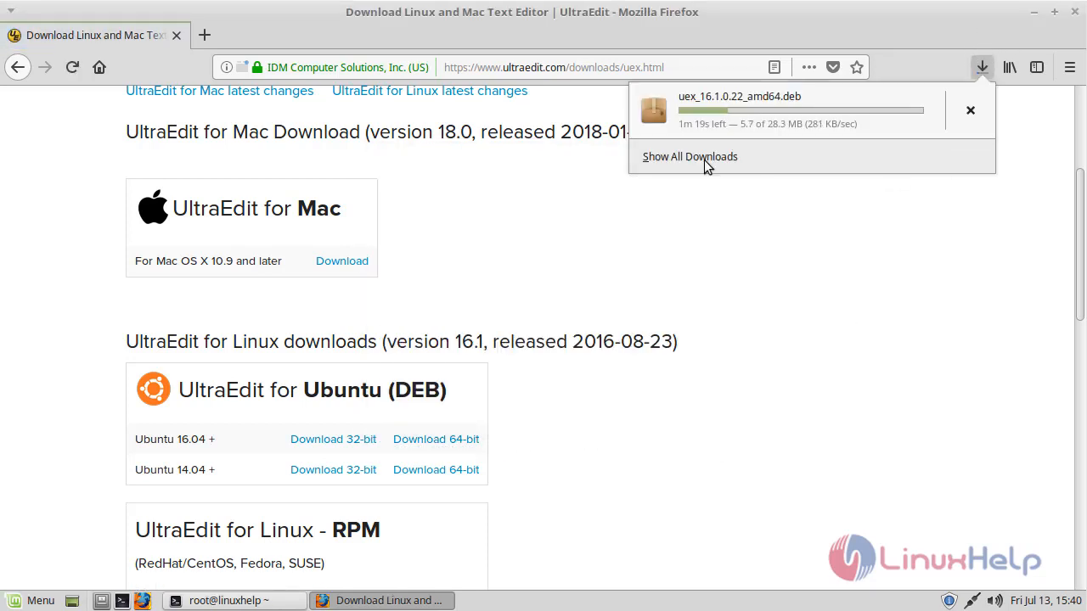
pyautogui.moveTo(886, 135)
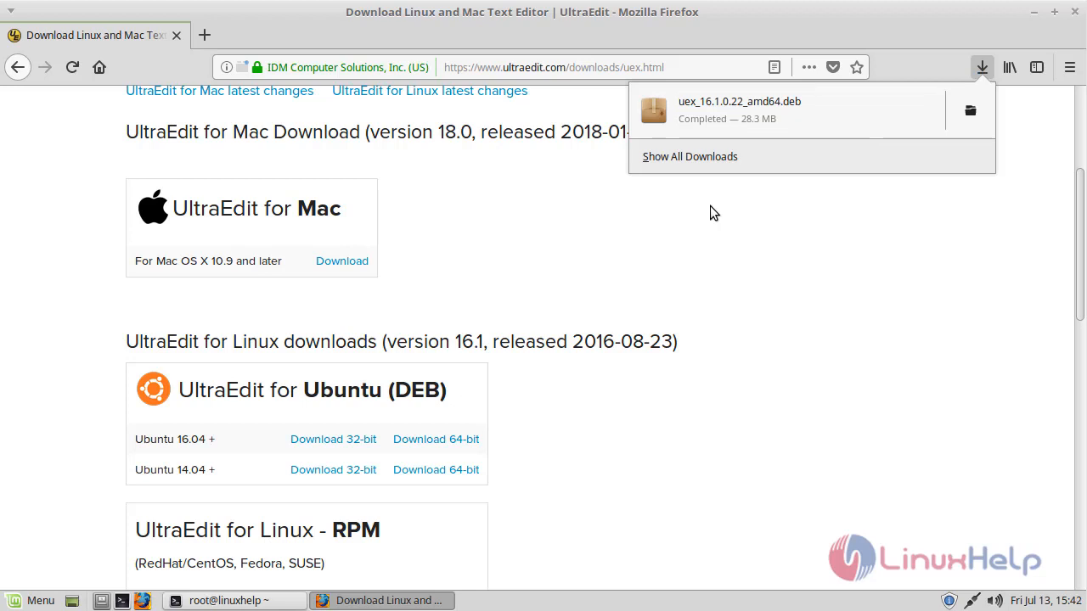
# - Change into /home/user/Downloads/ and list its contents
pyautogui.click(228, 601)
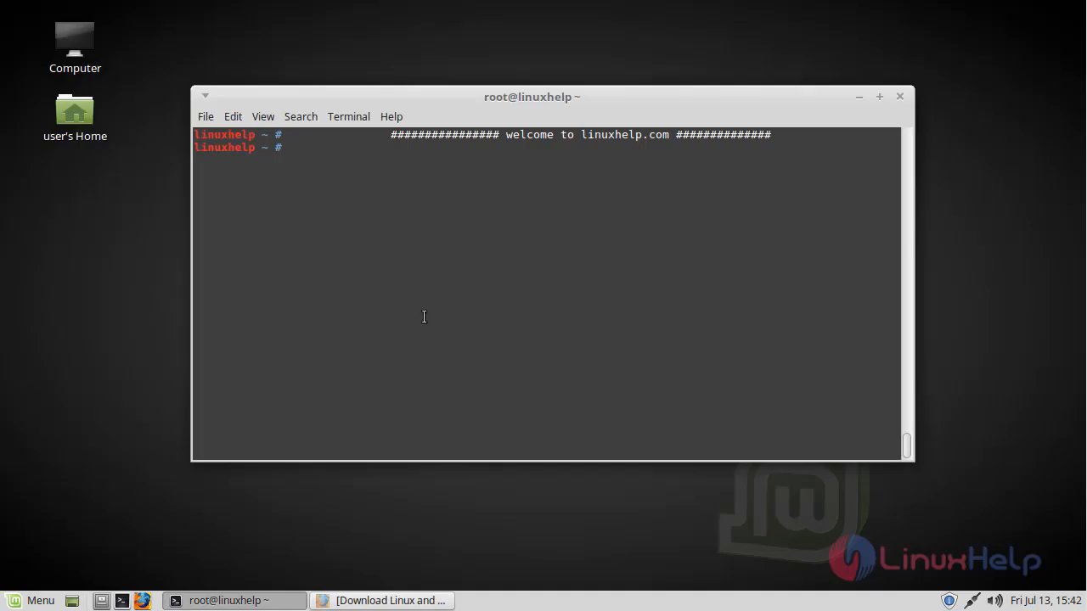
pyautogui.write('cd /home/')
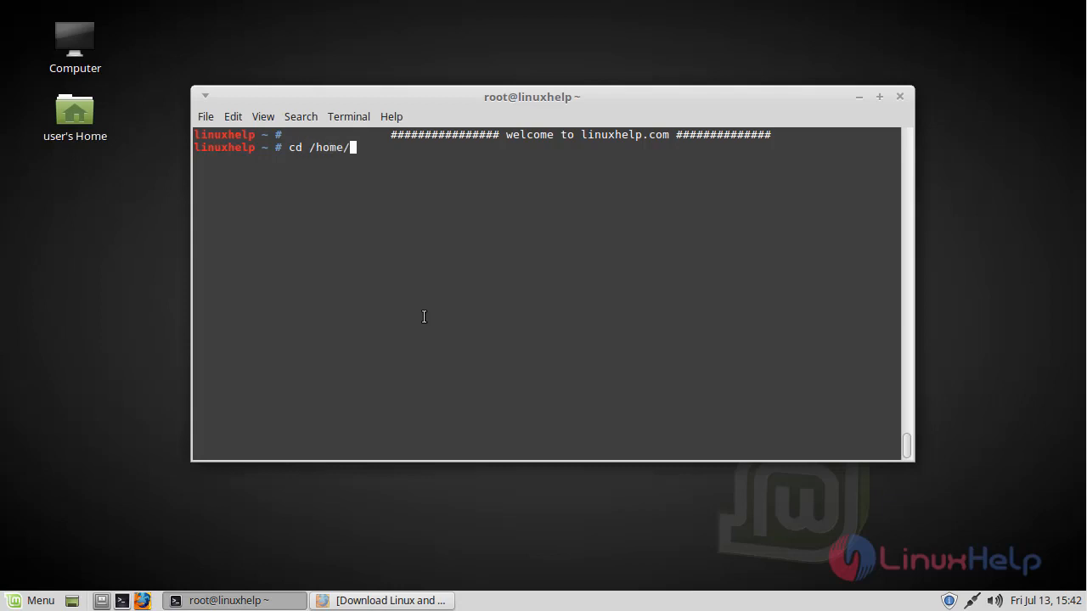
pyautogui.write('user/Downloads/')
pyautogui.write('ls')
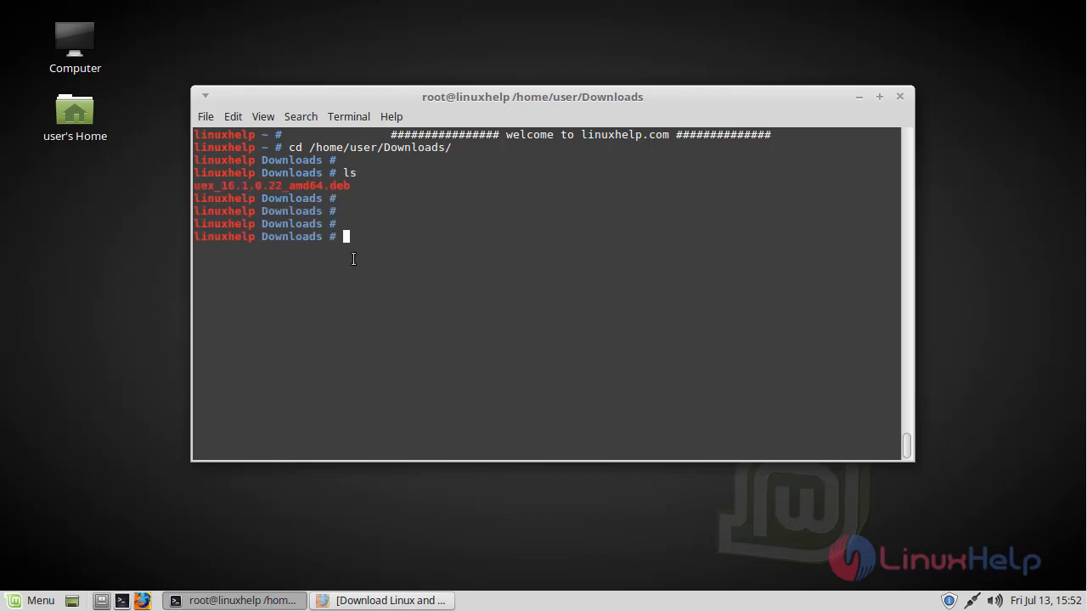
# - Install uex_16.1.0.22_amd64.deb with gdebi, answering y to proceed
pyautogui.write('gde')
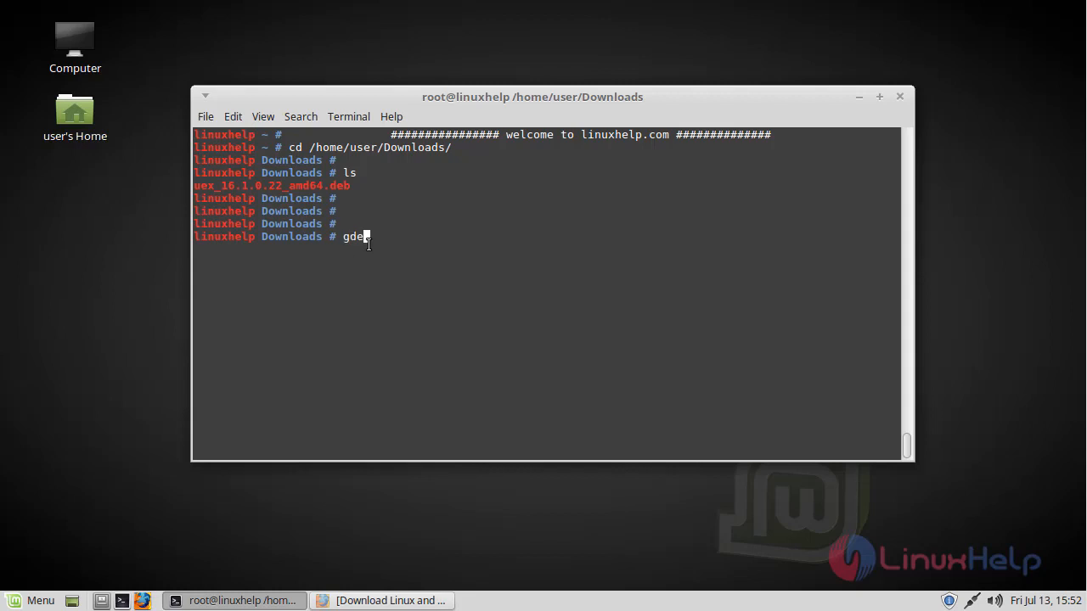
pyautogui.write('bi')
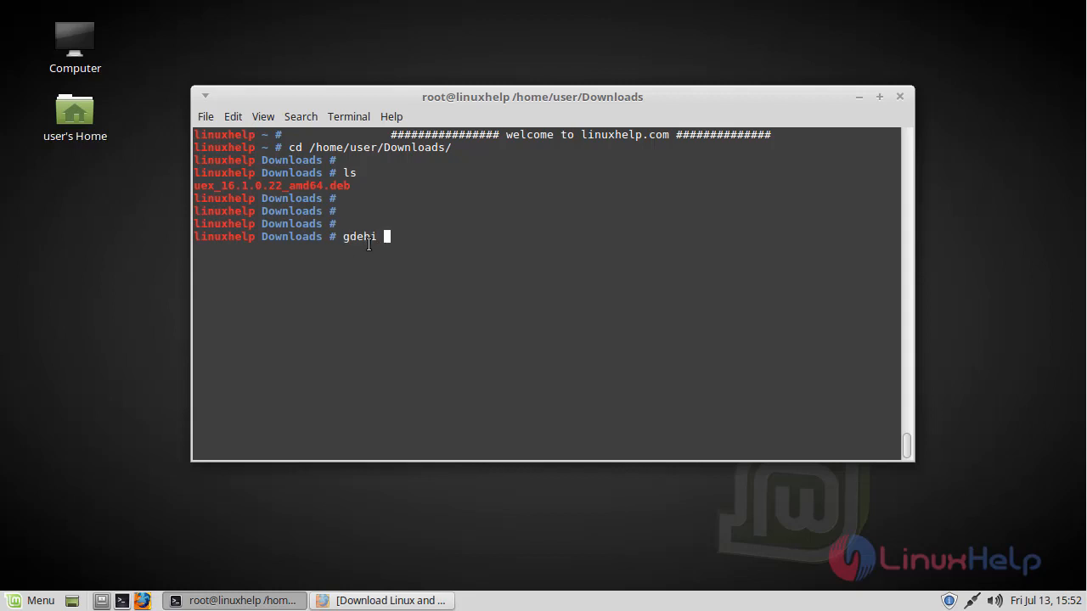
pyautogui.write('uex_16.1.0.22_amd64.deb')
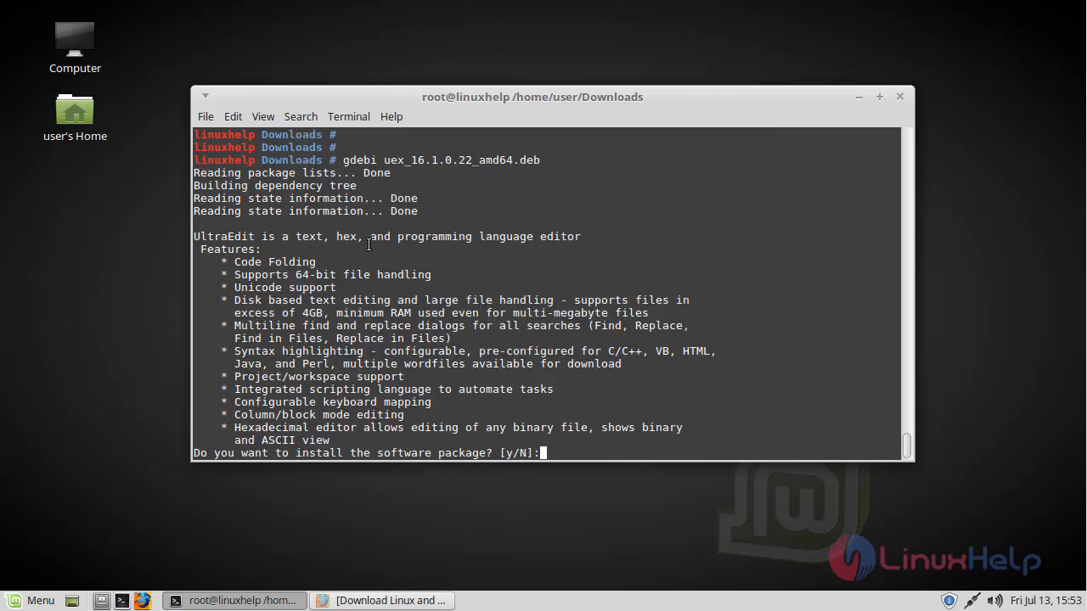
pyautogui.write('y')
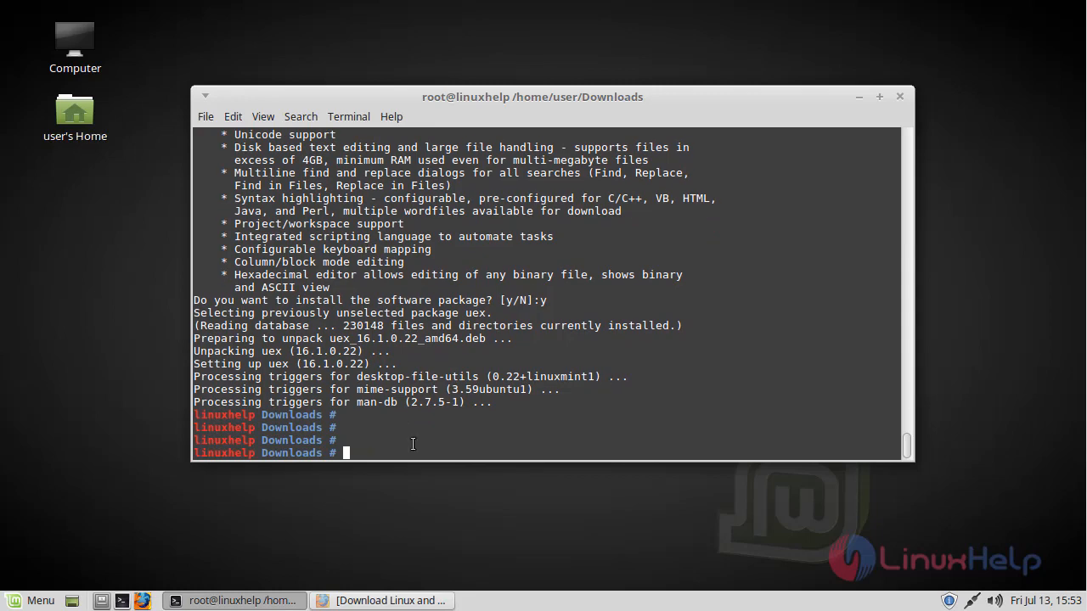
pyautogui.moveTo(25, 587)
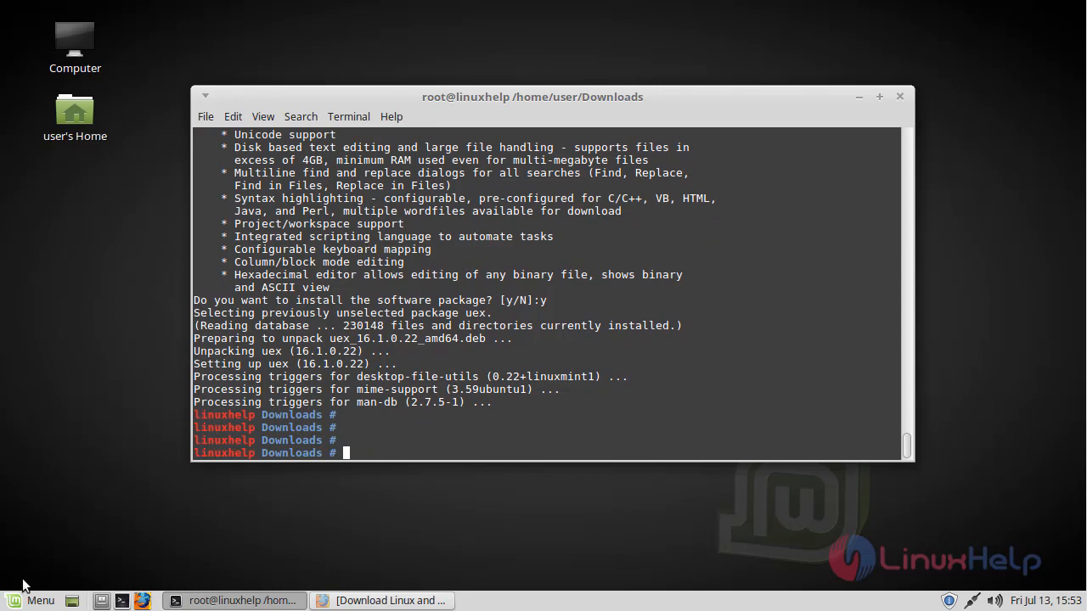
# - Search the Mint Menu for 'ultra' to find the installed UltraEdit entry
pyautogui.click(41, 601)
pyautogui.write('u')
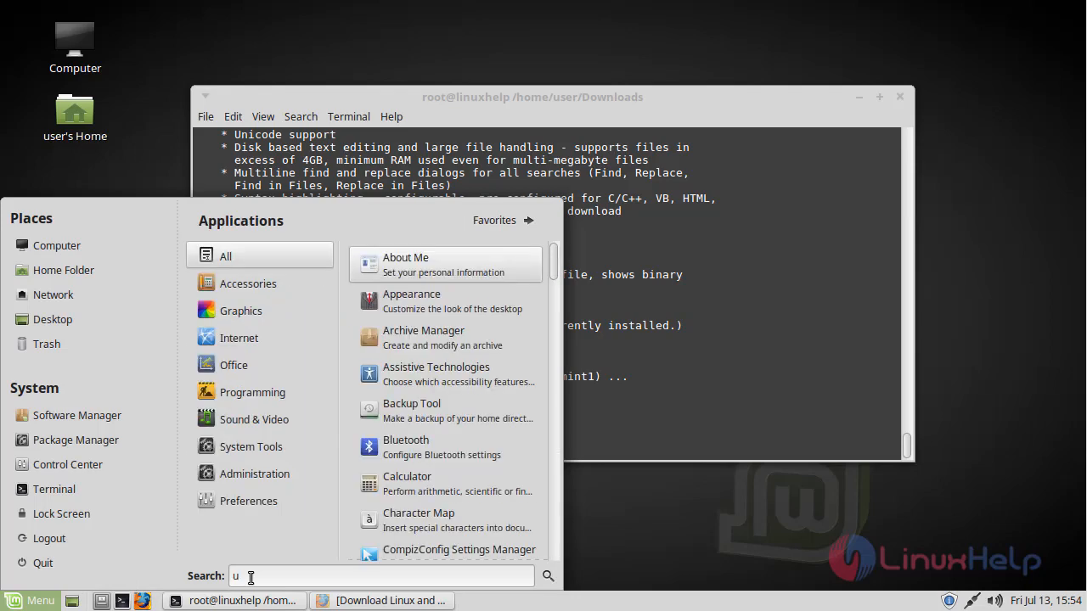
pyautogui.write('ltra')
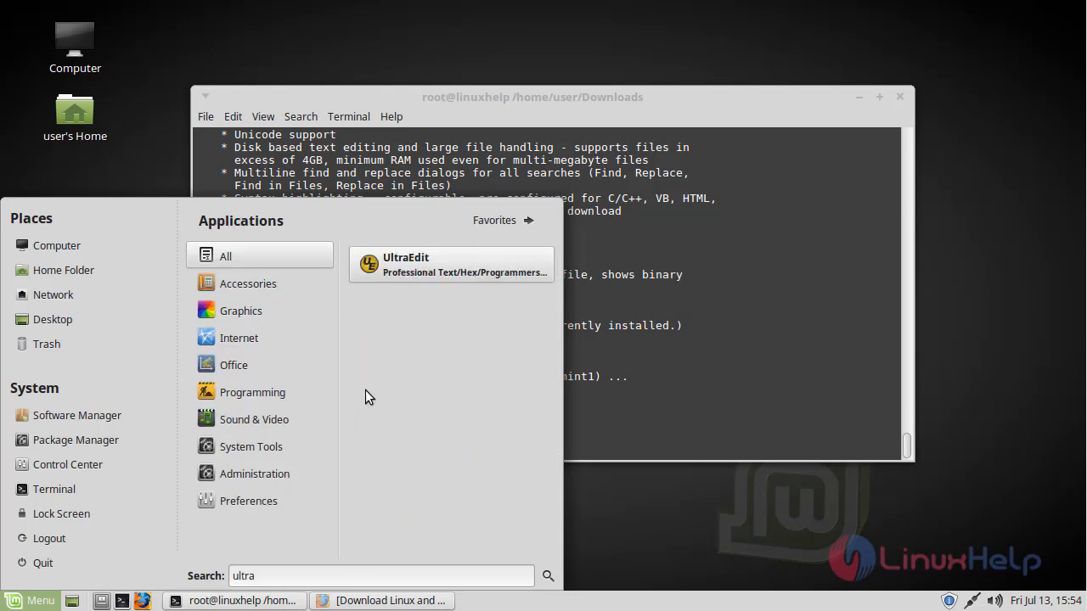
pyautogui.moveTo(421, 288)
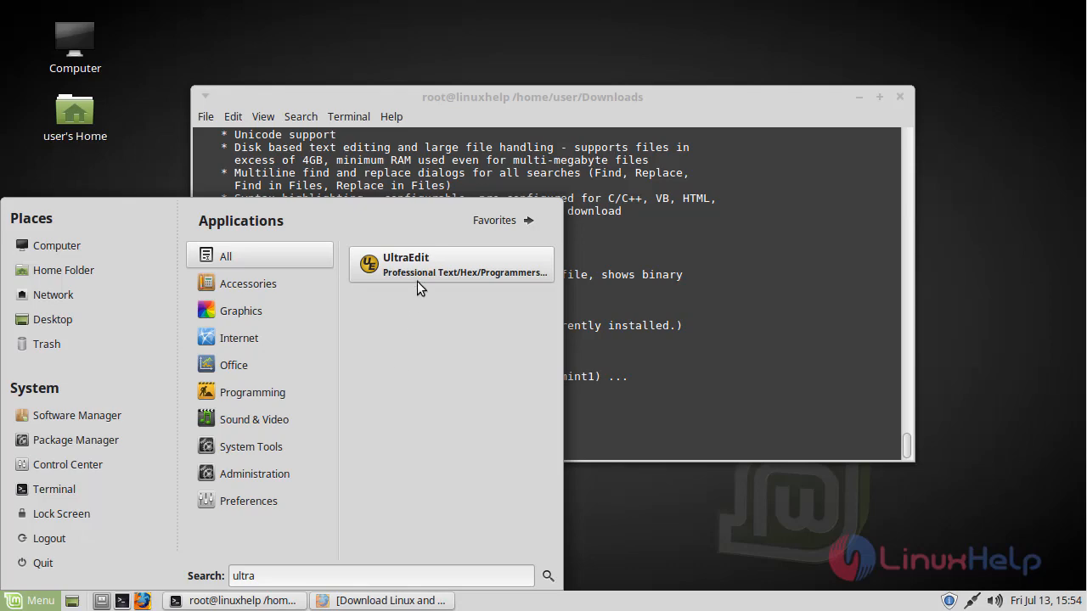
pyautogui.moveTo(428, 274)
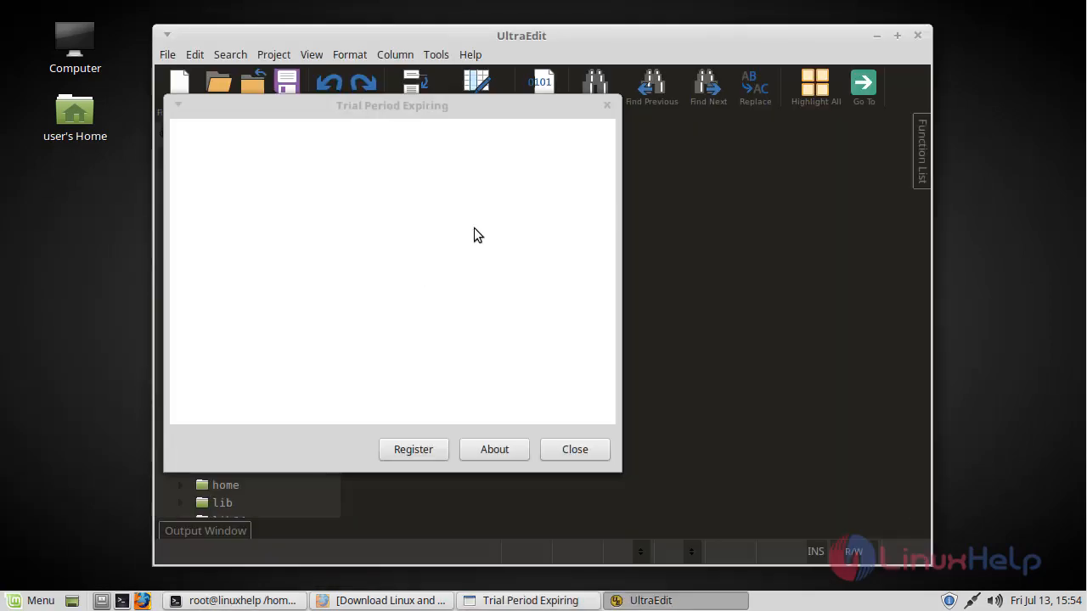
# - Dismiss the trial notice and write 'linuxhelp' in the new file
pyautogui.click(574, 448)
pyautogui.write('linux')
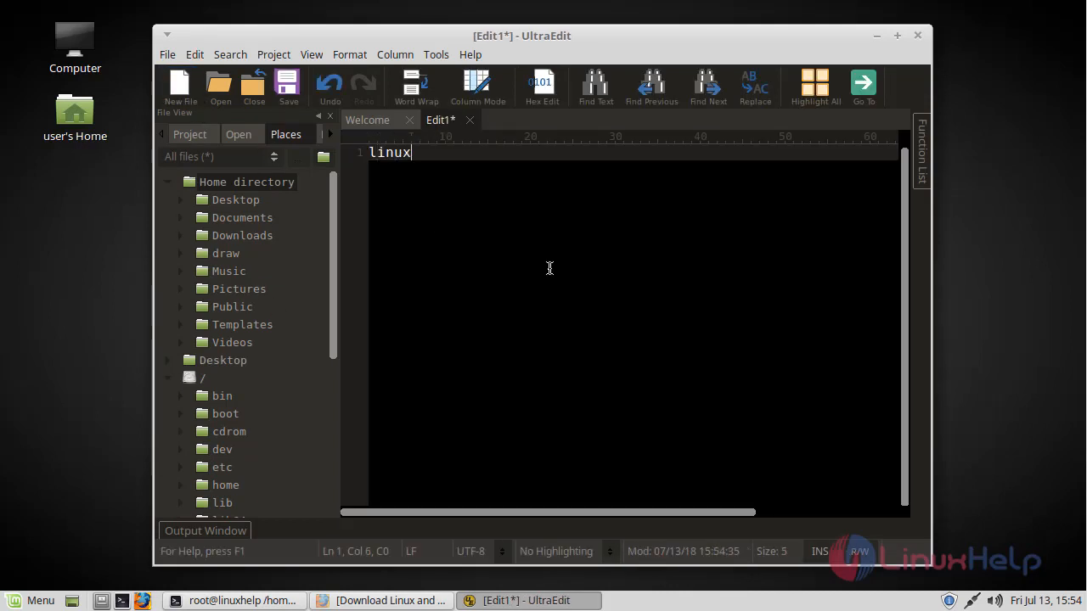
pyautogui.write('help')
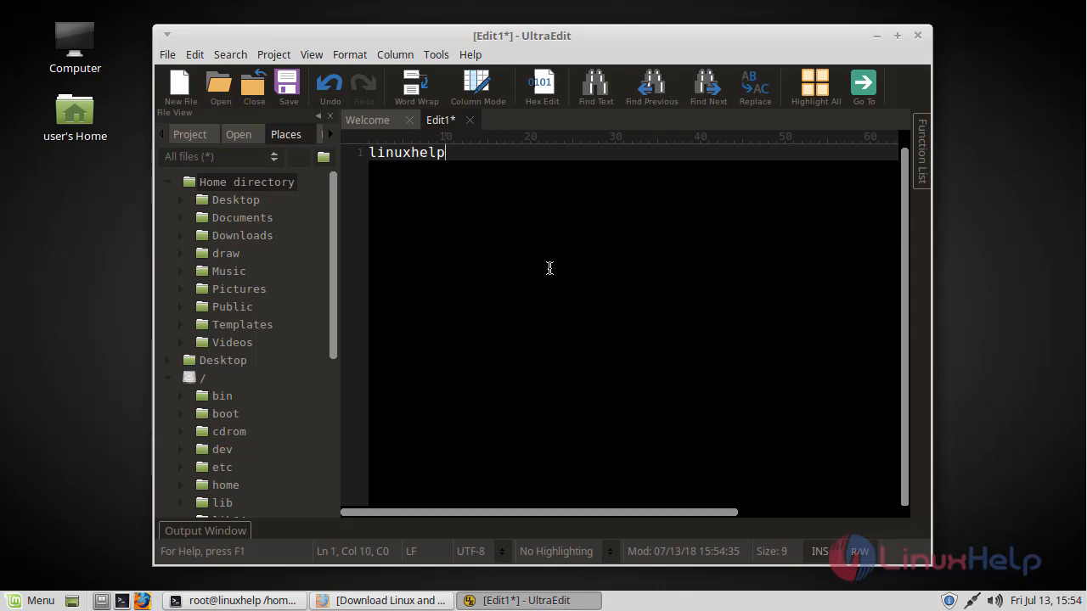
# - Show Help > About confirming UltraEdit version 16.1.0.22
pyautogui.click(468, 54)
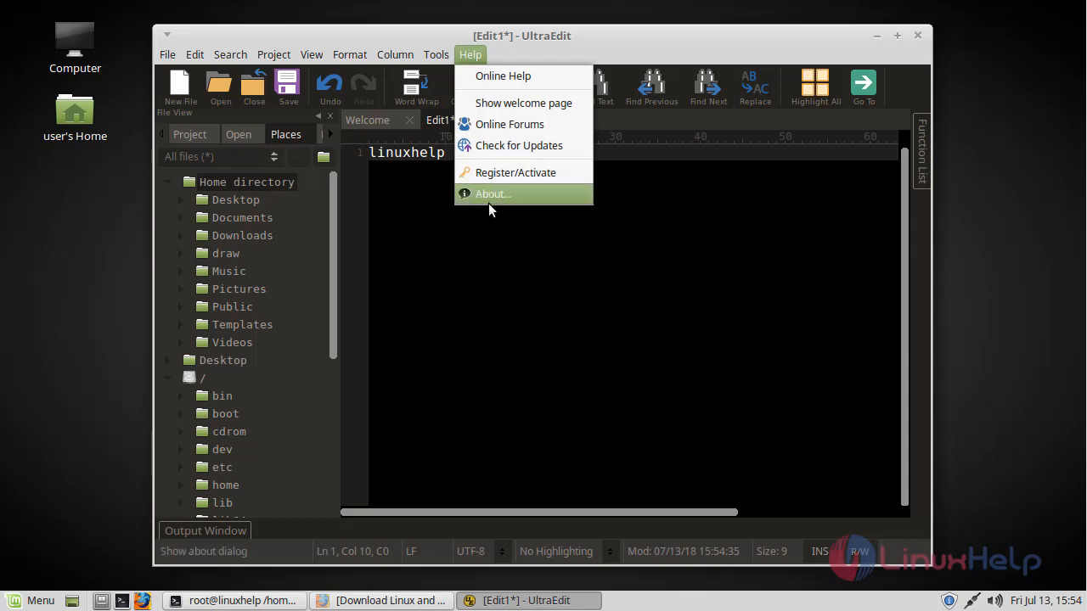
pyautogui.click(489, 194)
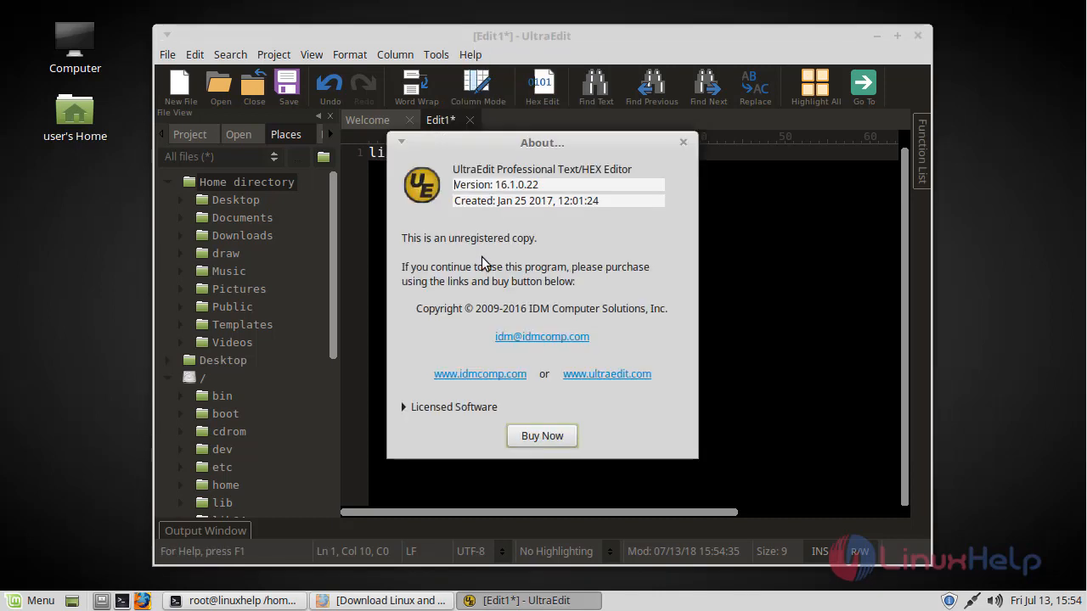